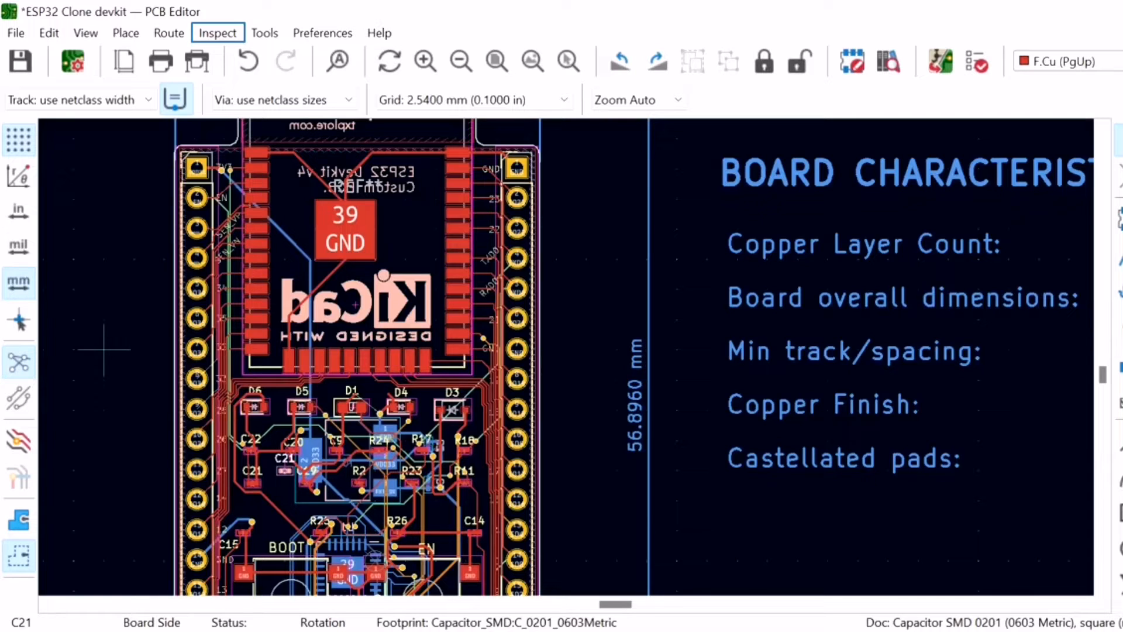
Step: Launch the Design Rules Checker from the Inspect menu
left_click(218, 33)
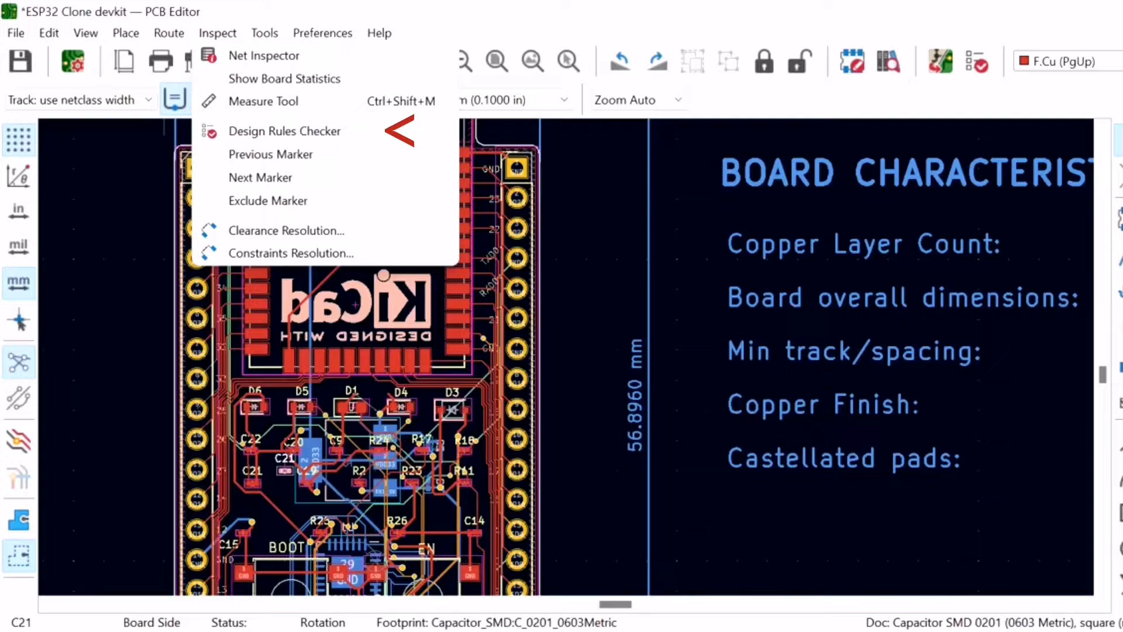
left_click(285, 131)
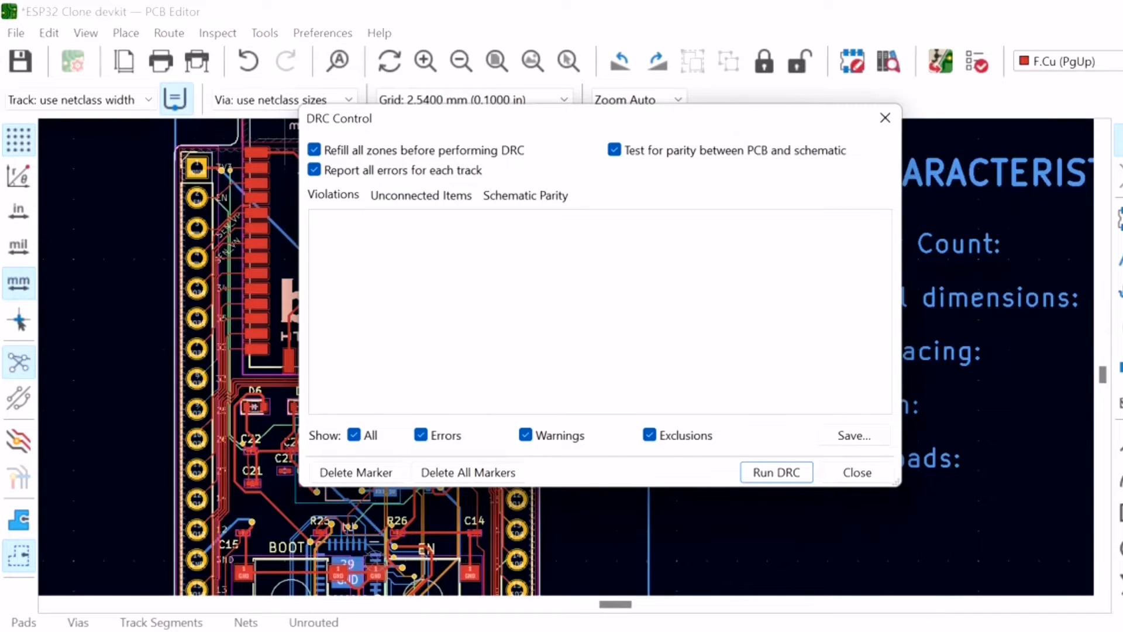
Step: Run DRC on the board and show the Unconnected Items results
left_click(777, 472)
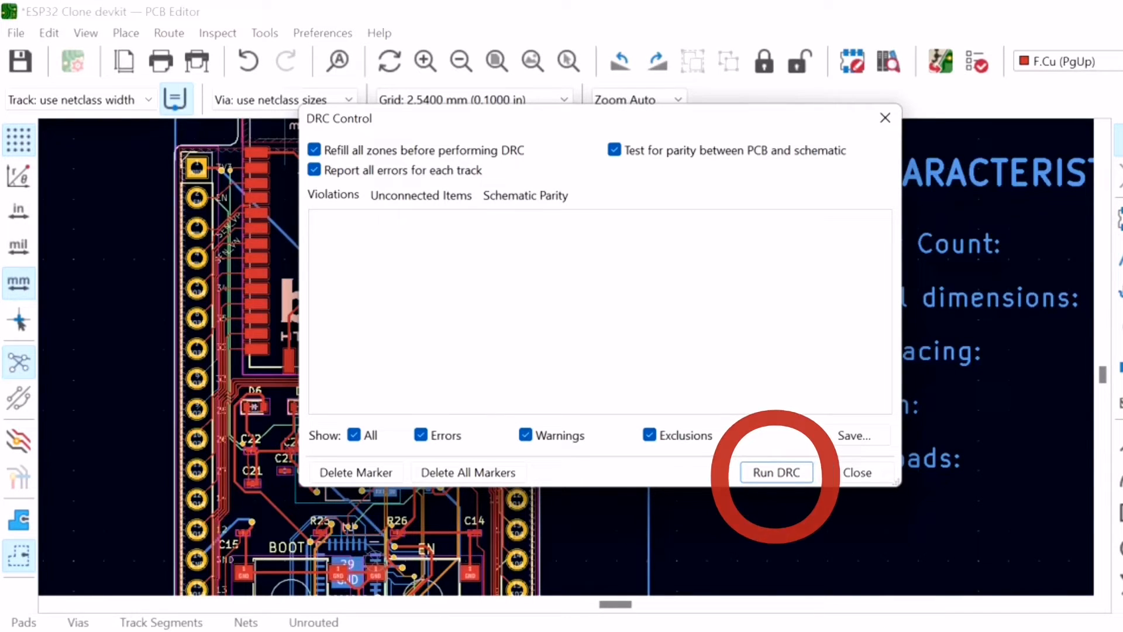
left_click(776, 471)
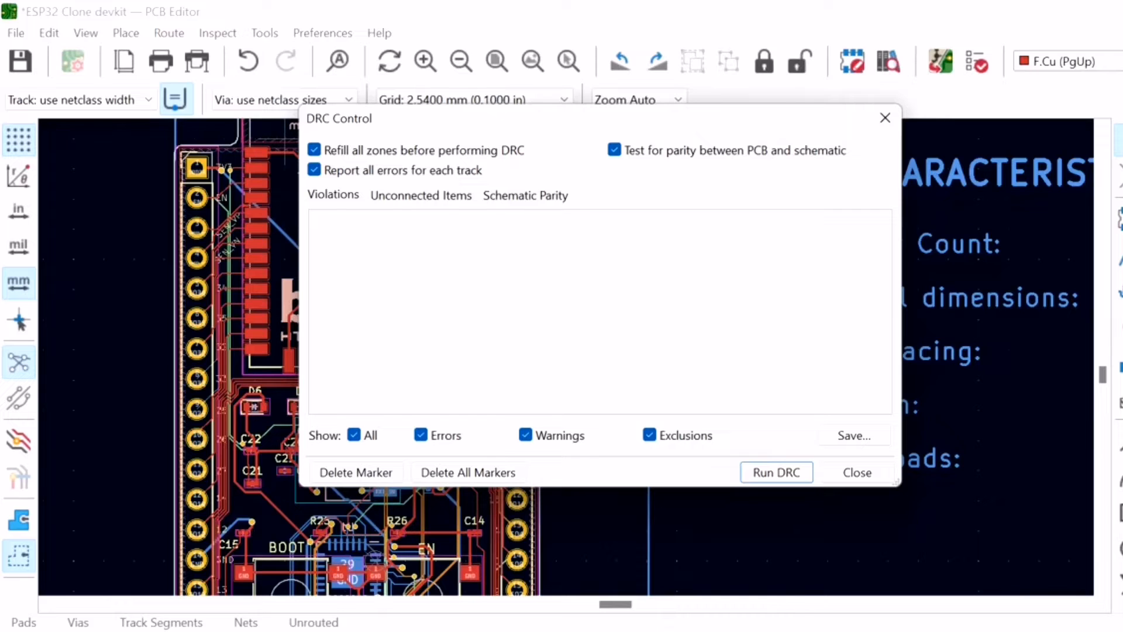
left_click(777, 471)
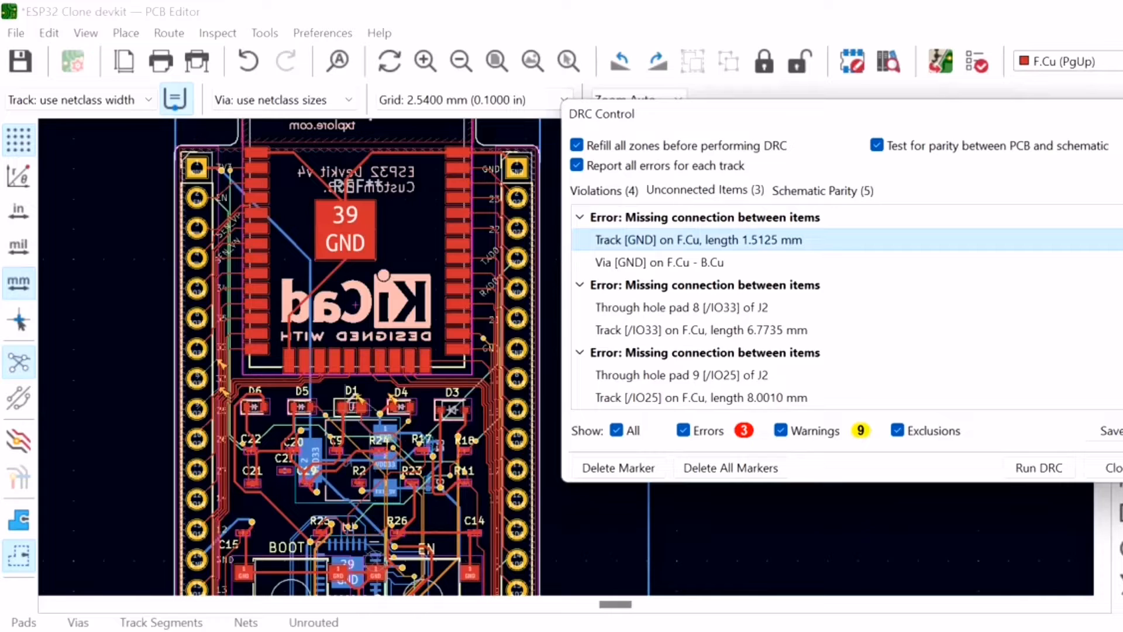
Step: Locate the unconnected GND via and J2 pads 8 and 9, then show the Schematic Parity warnings
left_click(658, 262)
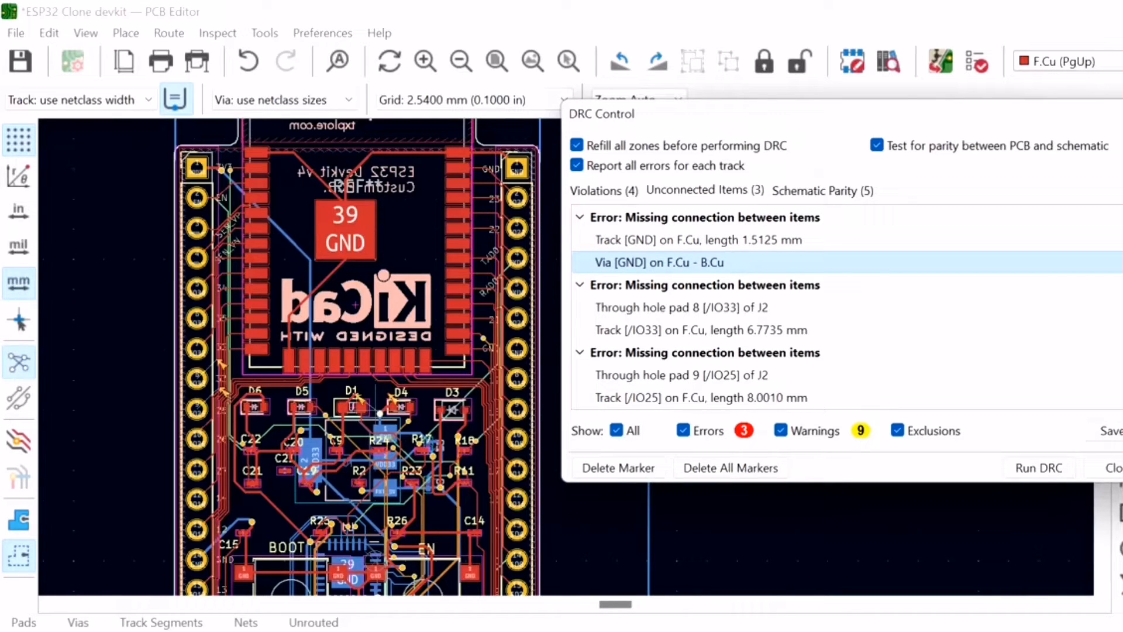
left_click(679, 306)
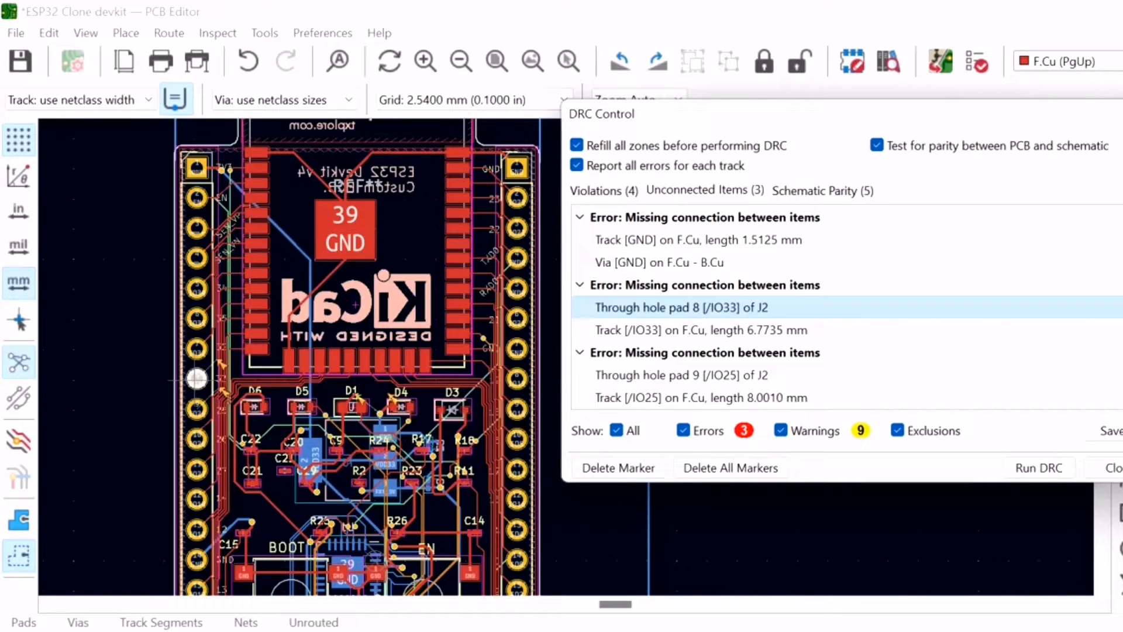
left_click(700, 330)
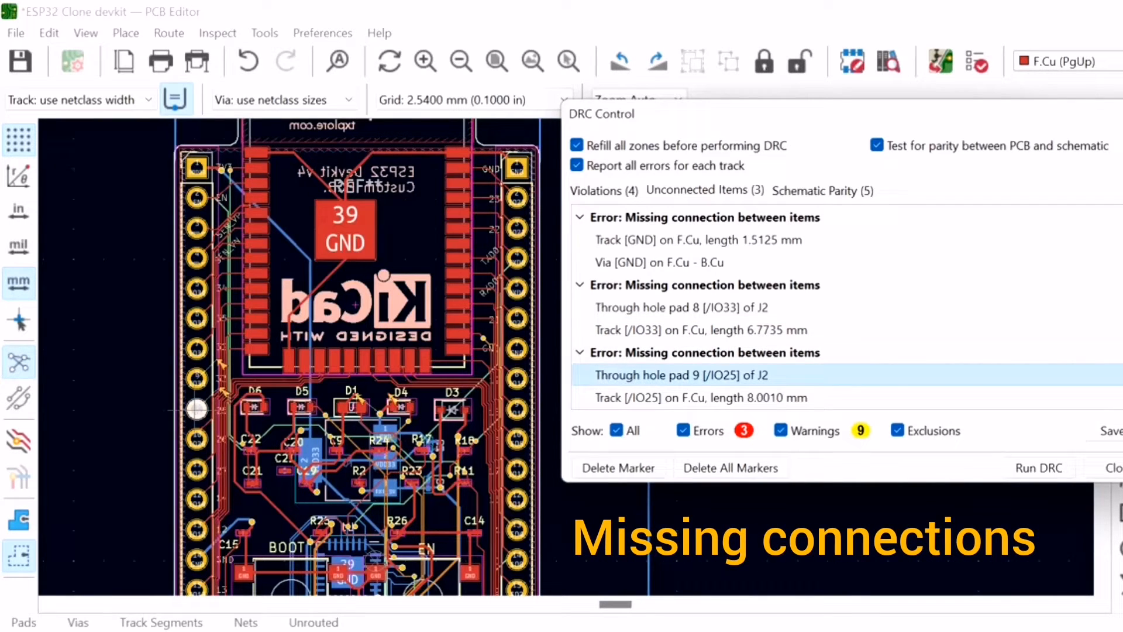
left_click(822, 191)
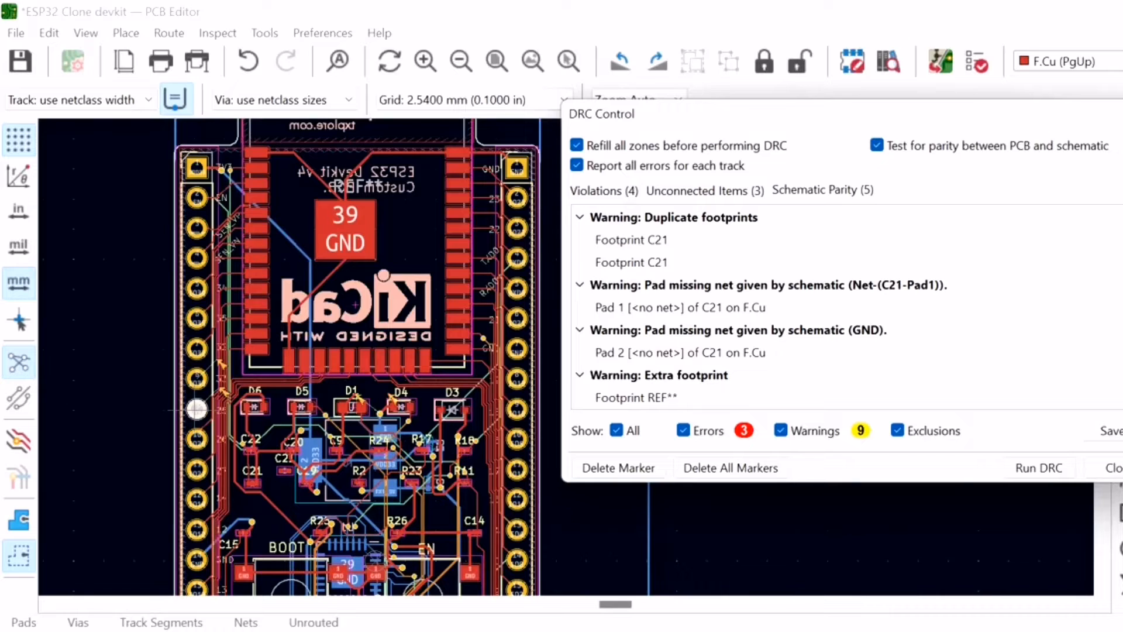
Step: Locate both duplicate C21 footprints and the extra REF** footprint, then close the checker
left_click(630, 239)
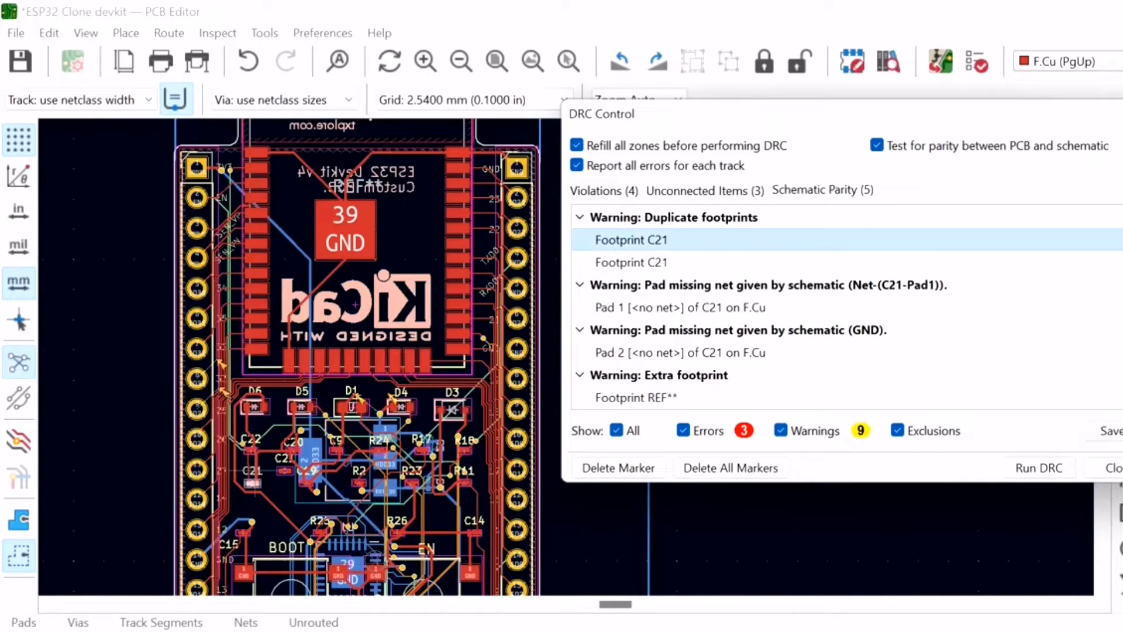
left_click(631, 262)
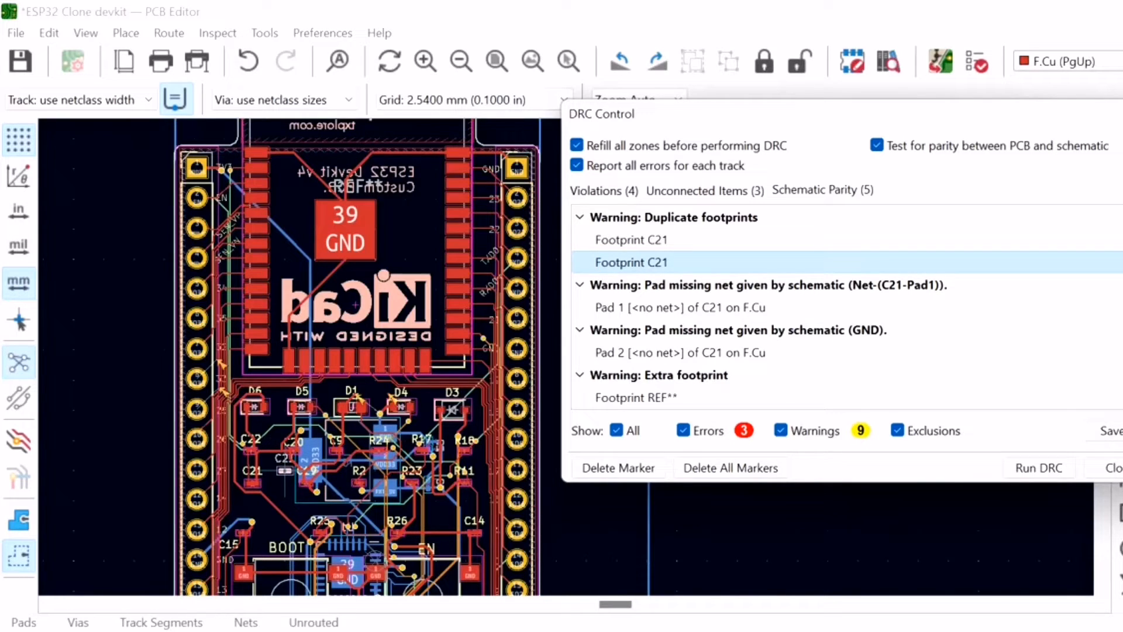
left_click(636, 397)
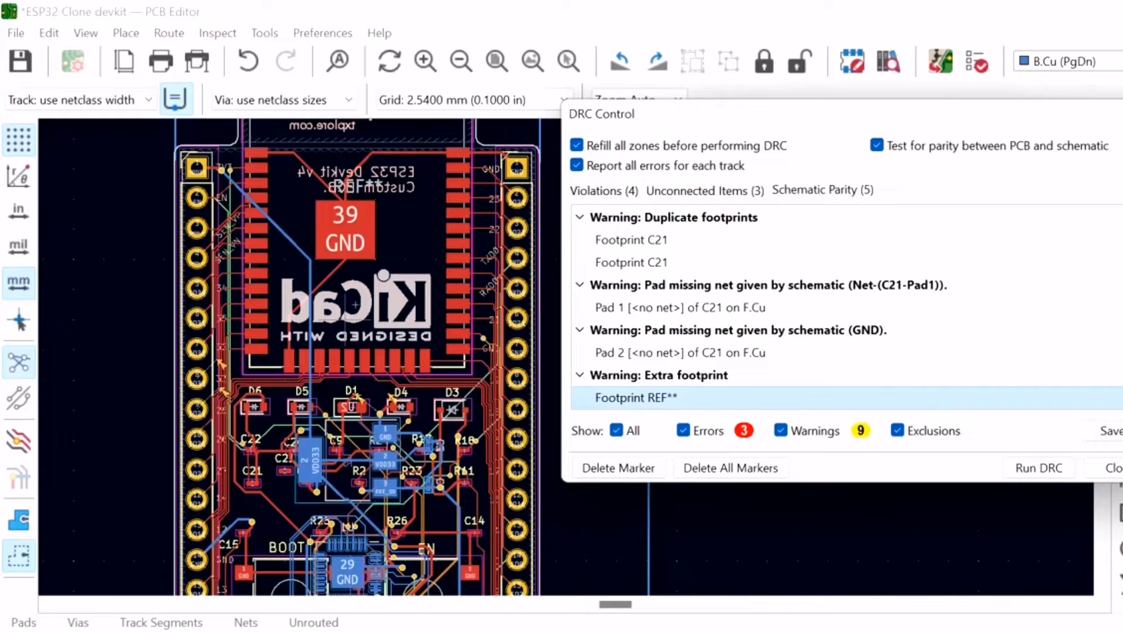
scroll("down", 3)
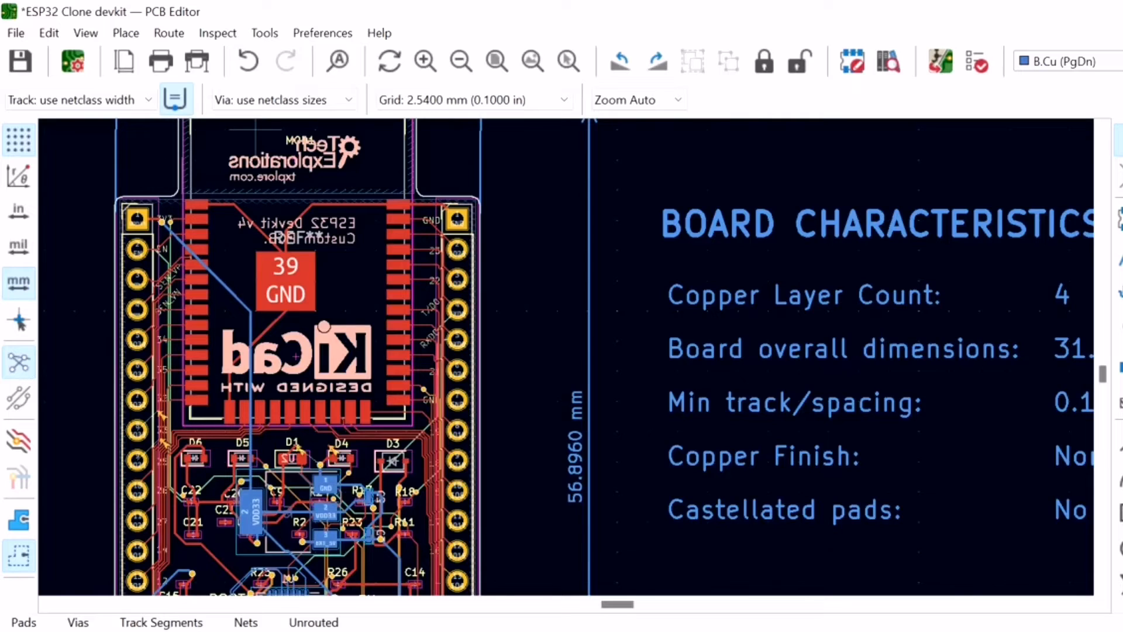
Step: Bring up Board Setup from the File menu
left_click(15, 33)
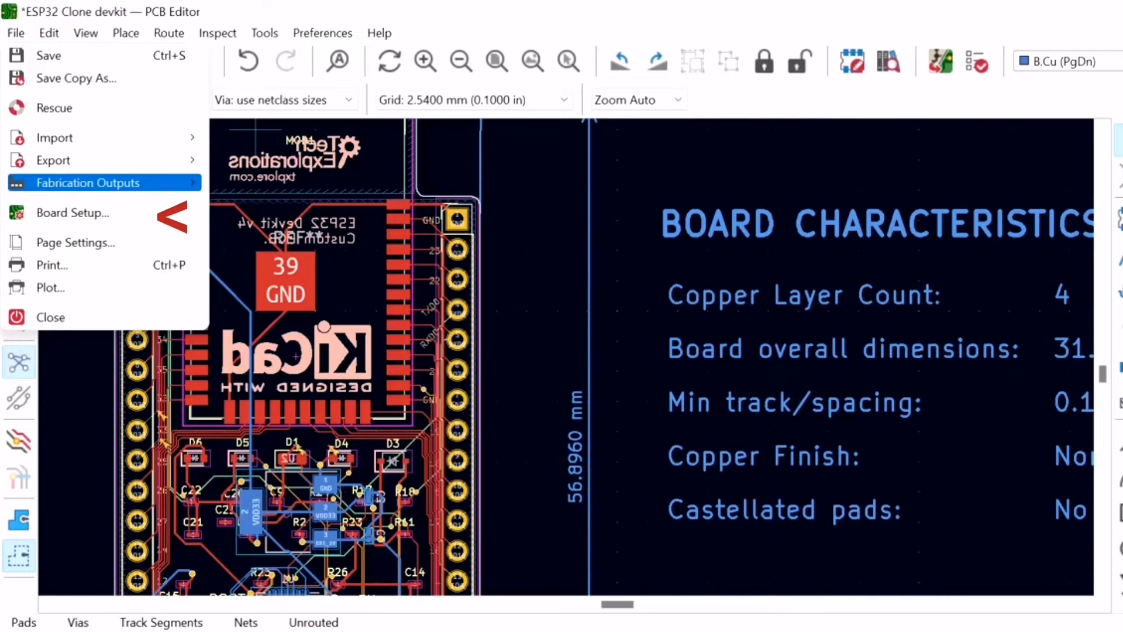
left_click(72, 213)
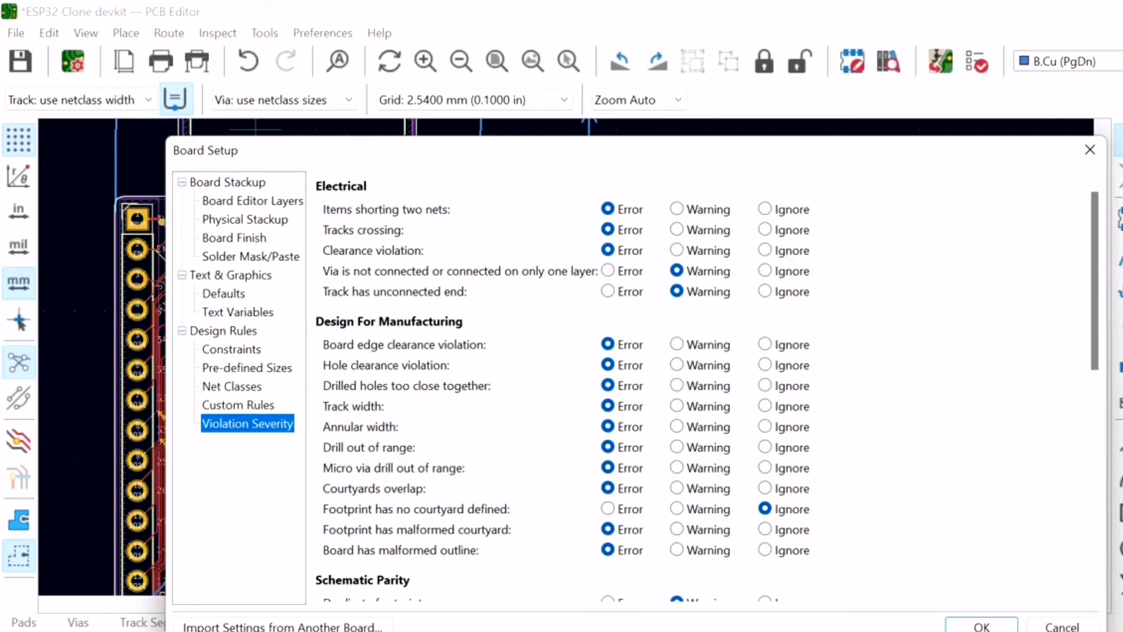
Step: Scroll through the Violation Severity rule list and close Board Setup
scroll("down", 3)
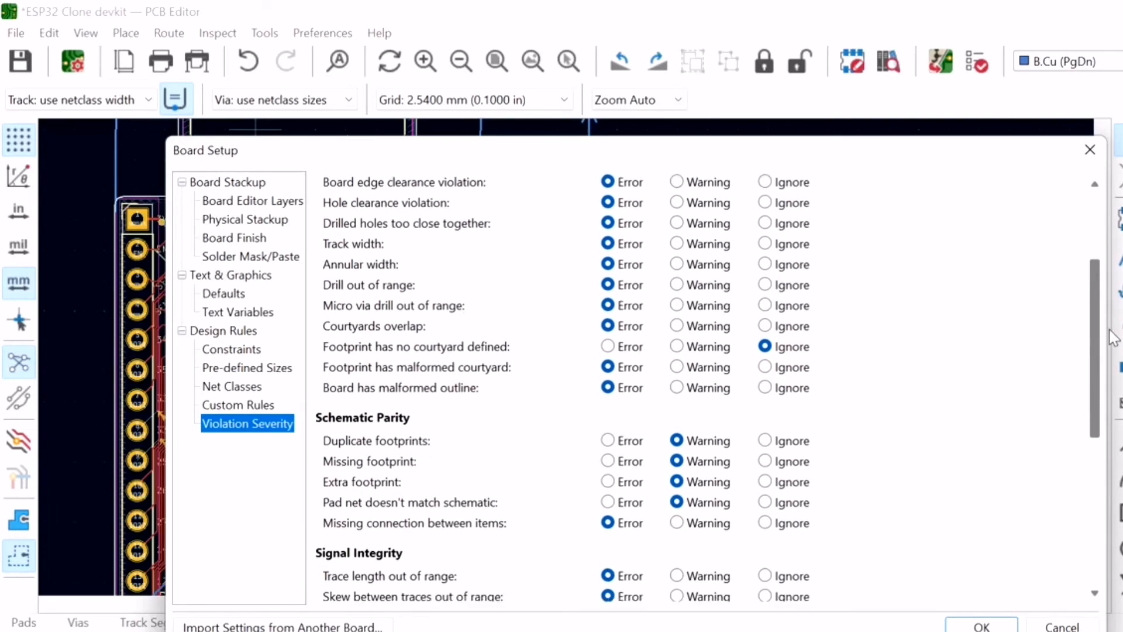
scroll("down", 3)
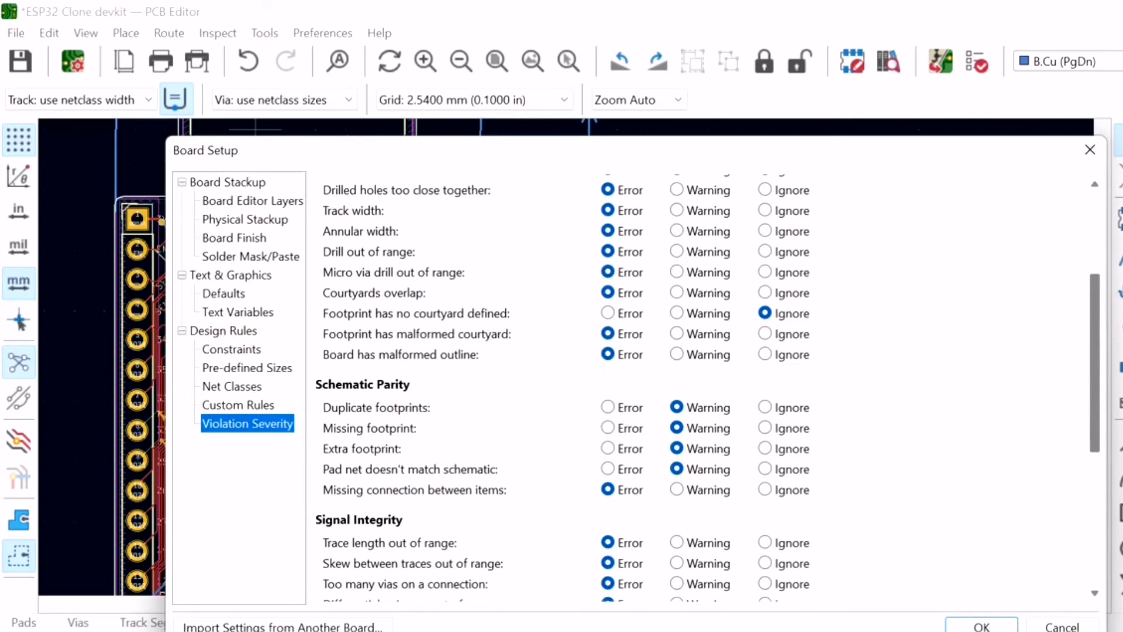
left_click(984, 625)
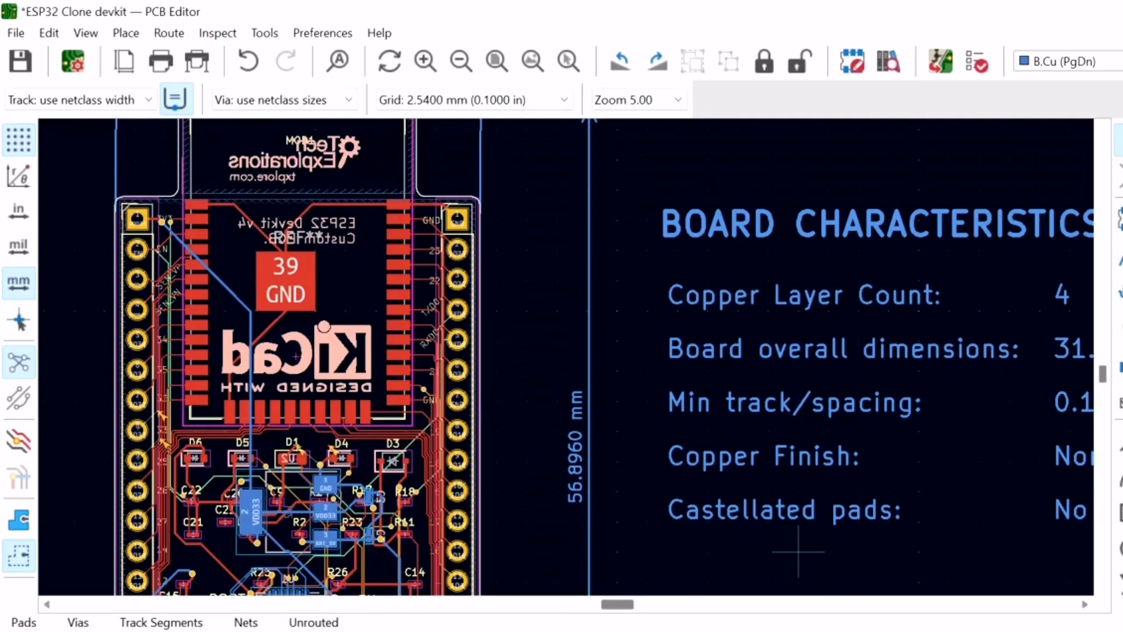